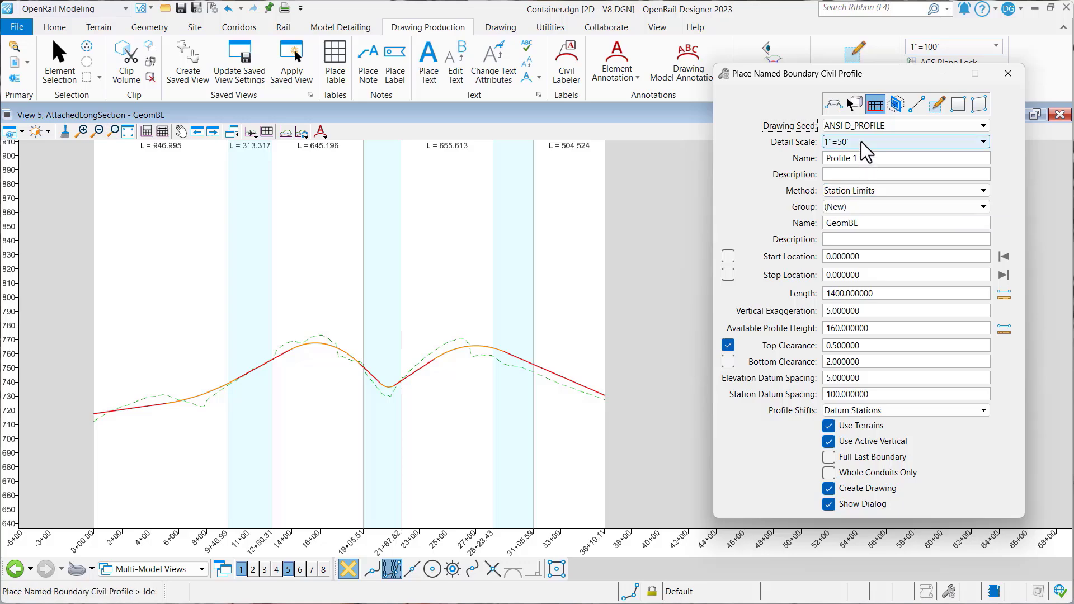
# Step: Set the named boundary's detail scale to 1"=100', doubling length to 2800 and height to 320
pyautogui.click(985, 142)
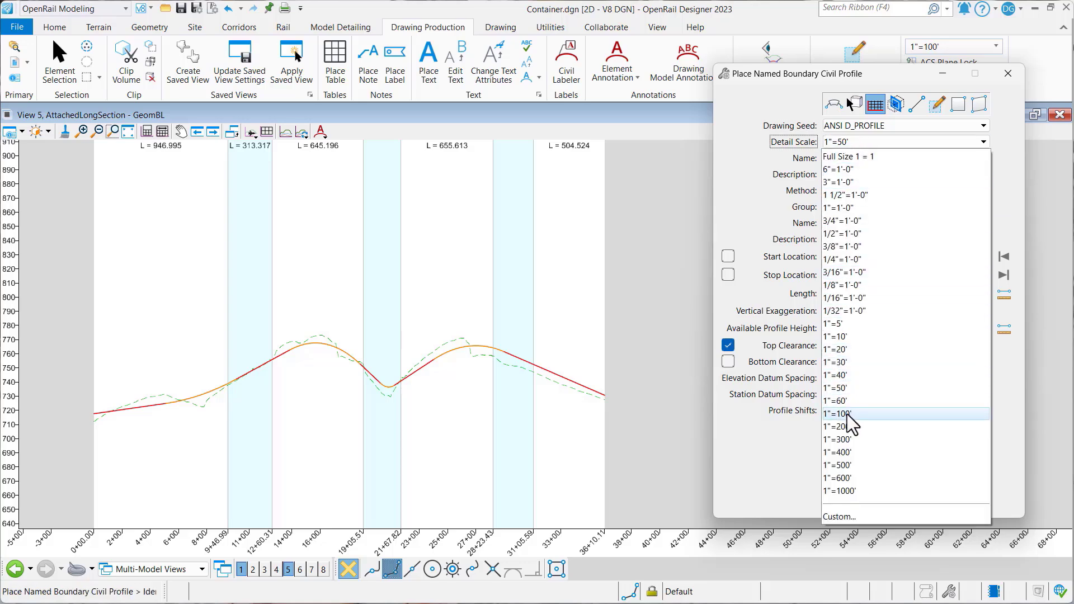
pyautogui.click(837, 412)
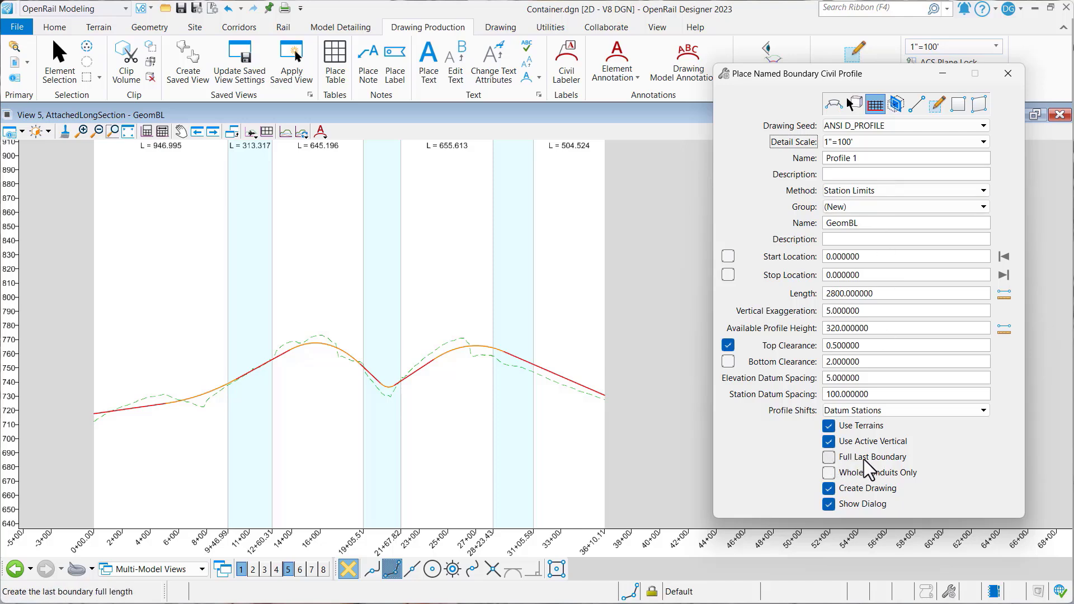
pyautogui.moveTo(829, 457)
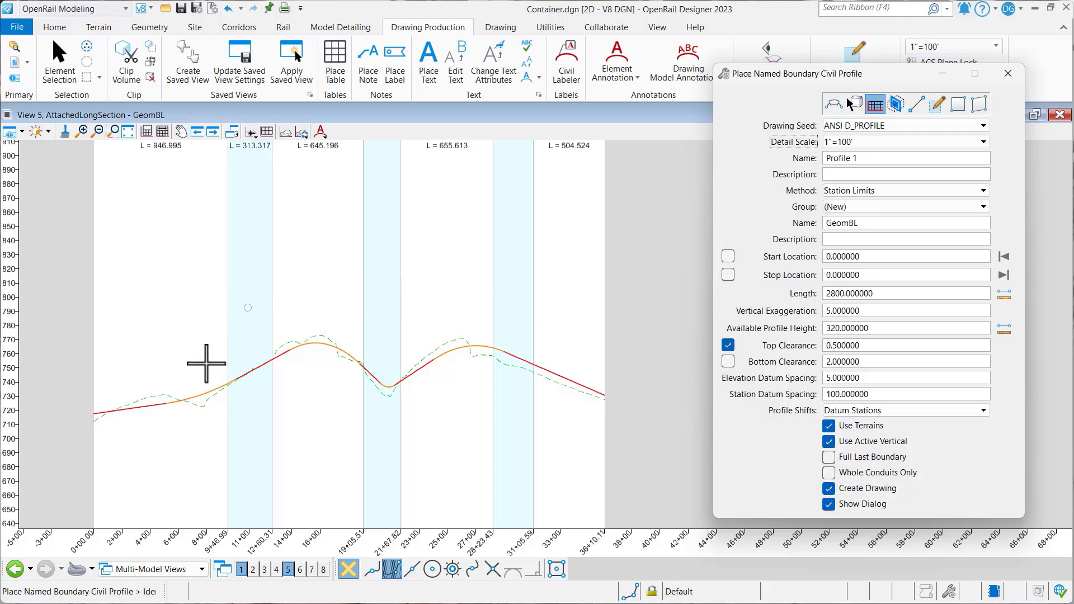
# Step: Place boundaries along GeomBL from 0+00.00 to 36+10.11 and confirm creating the profile sheets
pyautogui.click(89, 394)
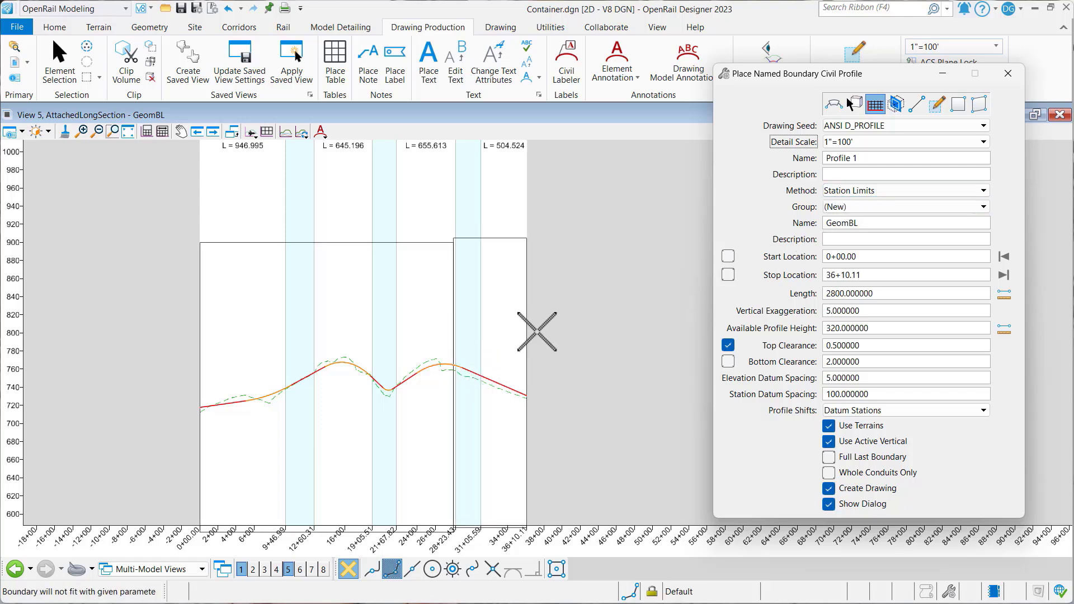
pyautogui.moveTo(606, 341)
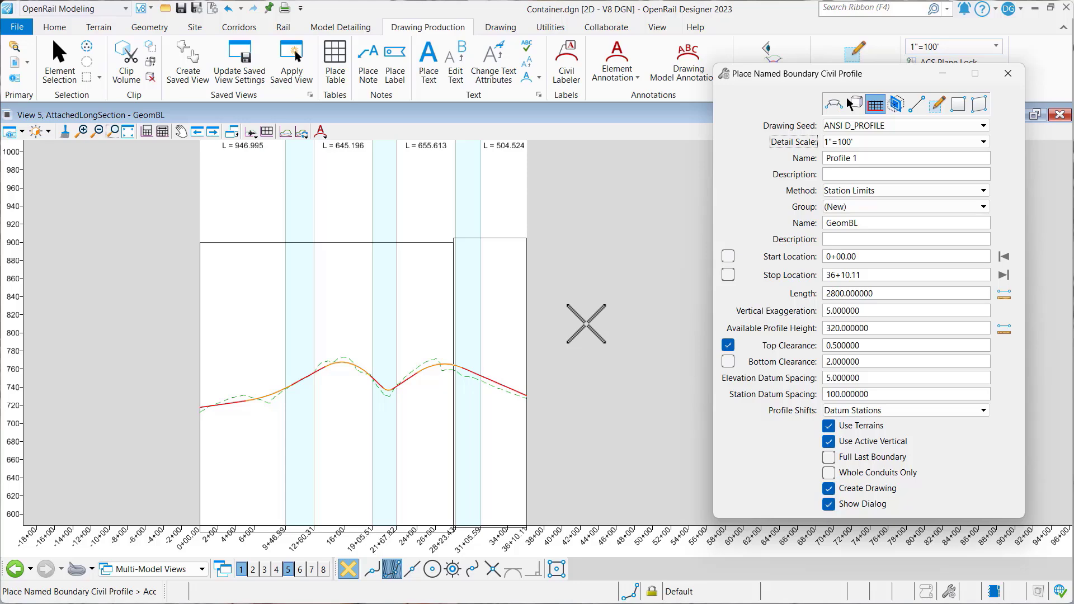
pyautogui.moveTo(587, 321)
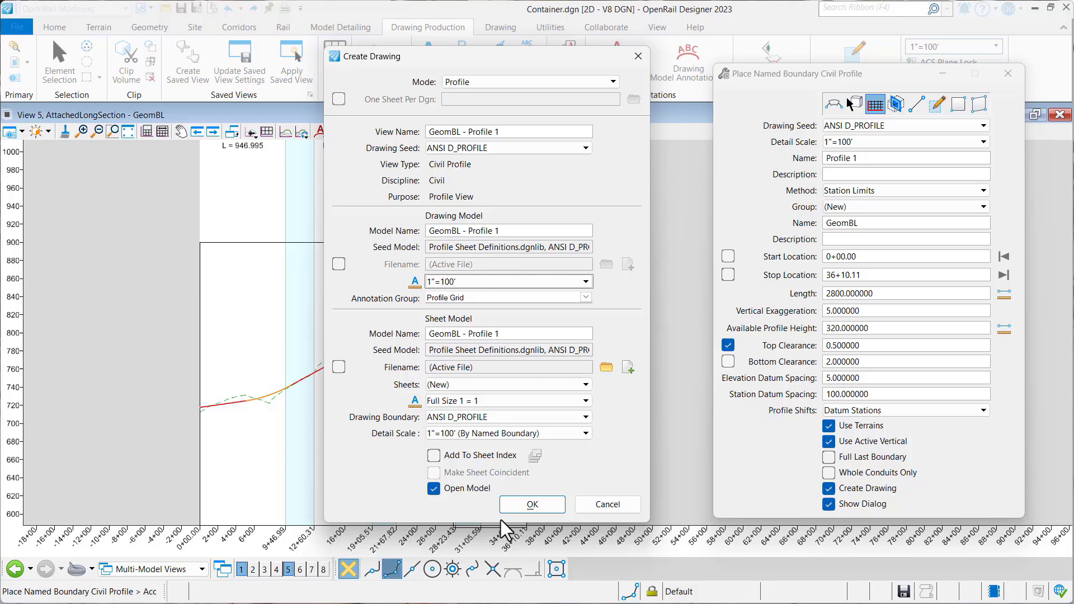
pyautogui.click(531, 504)
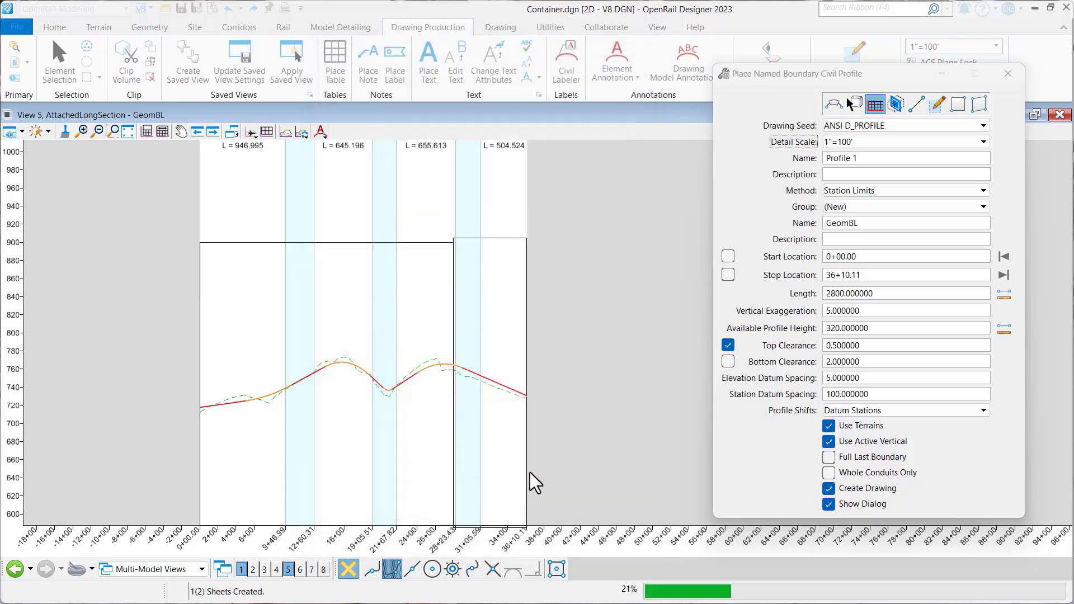
pyautogui.moveTo(561, 364)
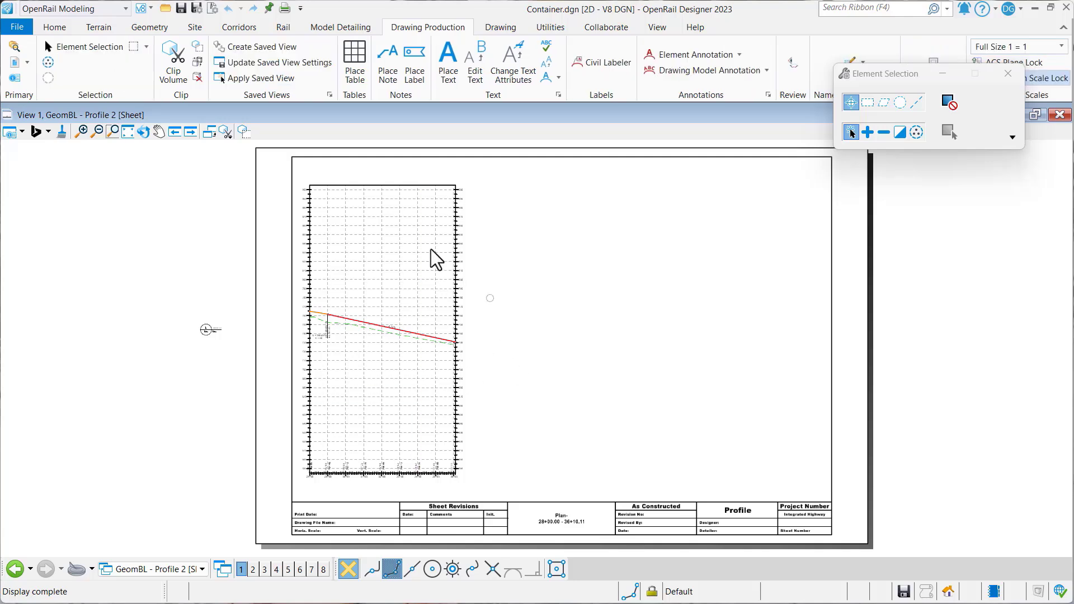
pyautogui.moveTo(520, 322)
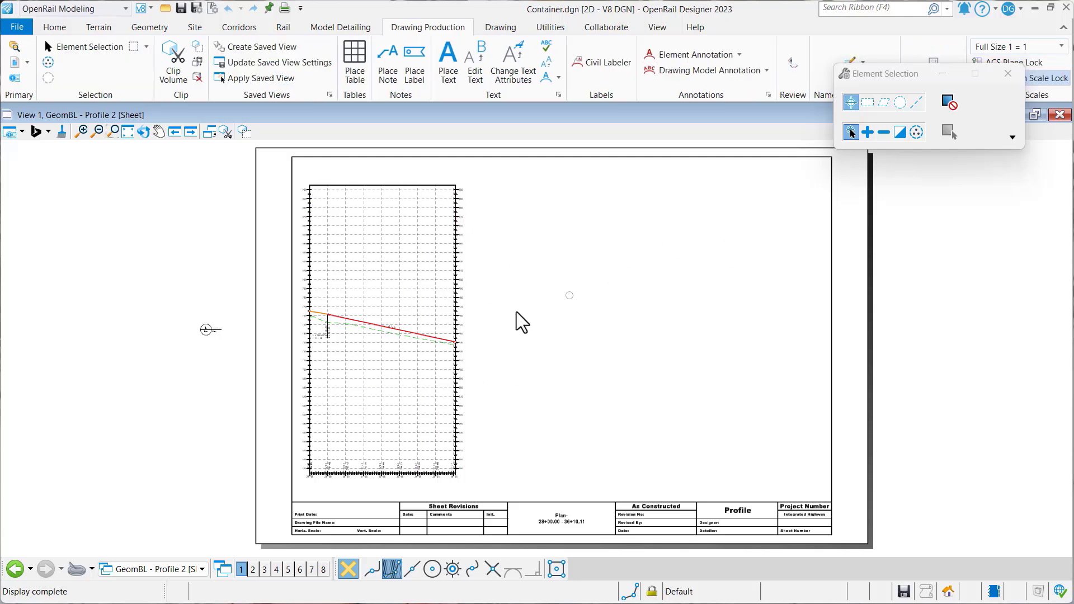
pyautogui.moveTo(724, 329)
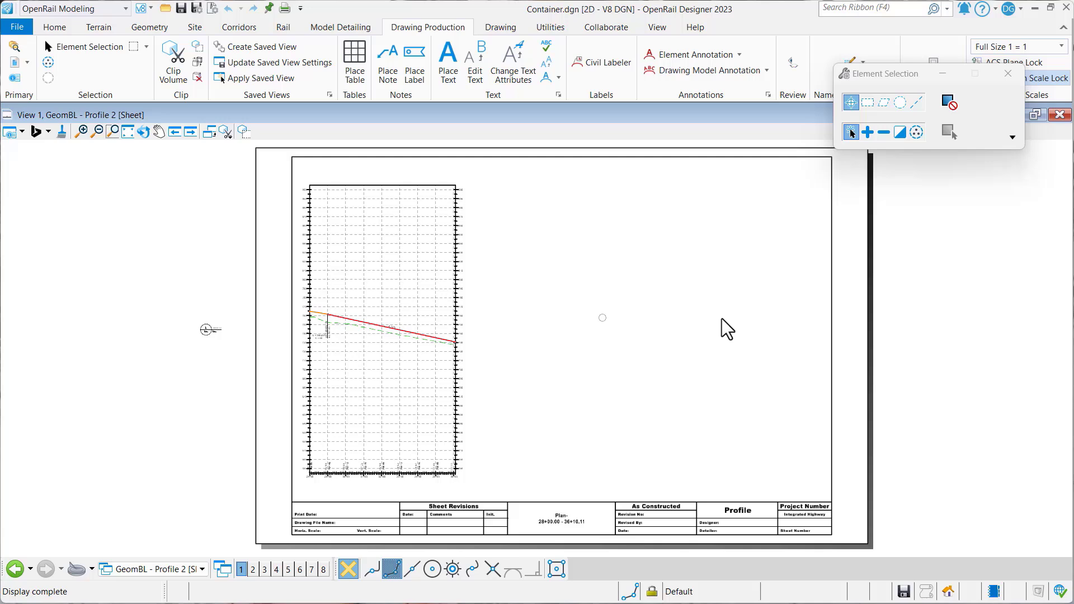
pyautogui.moveTo(765, 328)
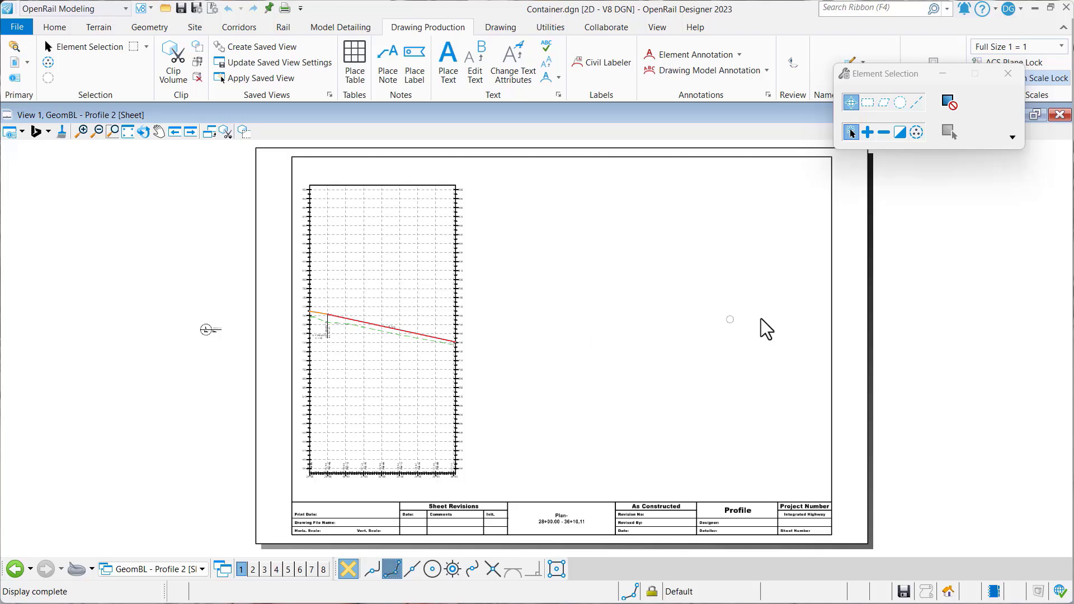
pyautogui.moveTo(215, 505)
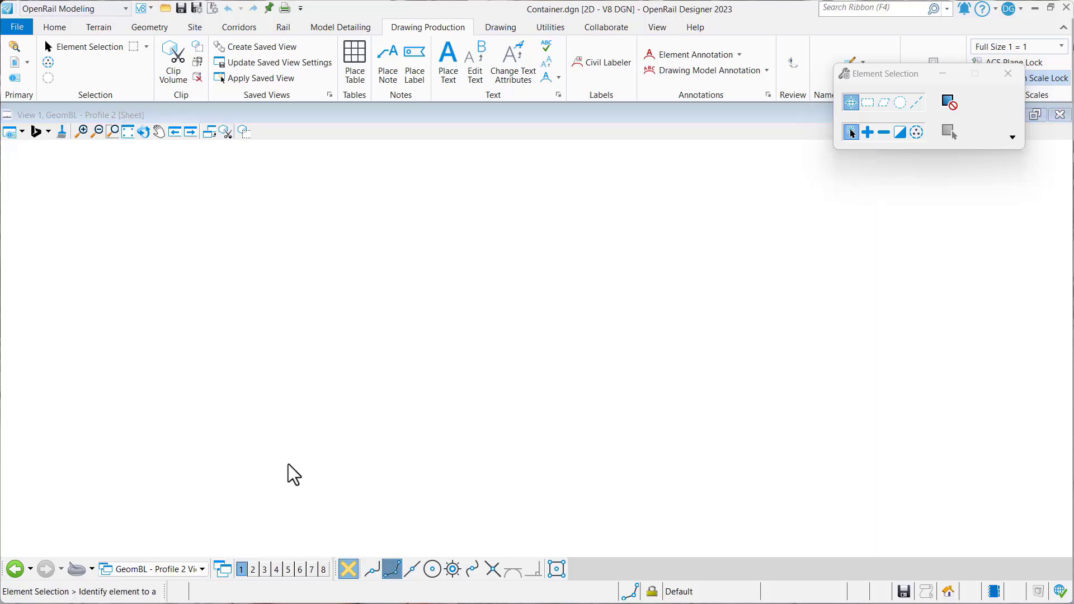
pyautogui.click(201, 570)
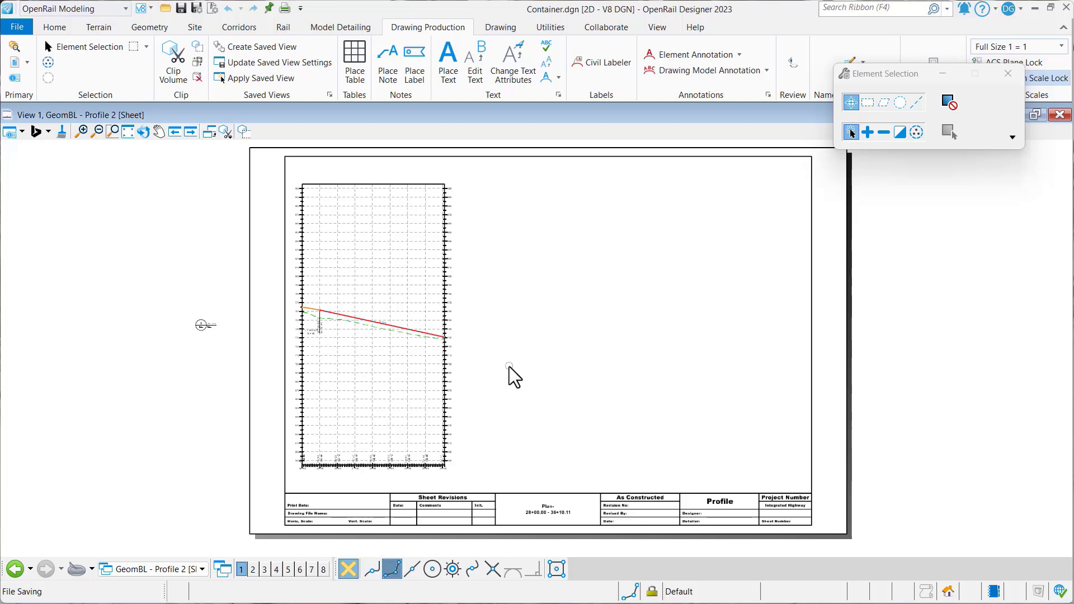
# Step: Re-place the Civil Profile named boundaries with Full Last Boundary checked and regenerate the sheets
pyautogui.click(287, 569)
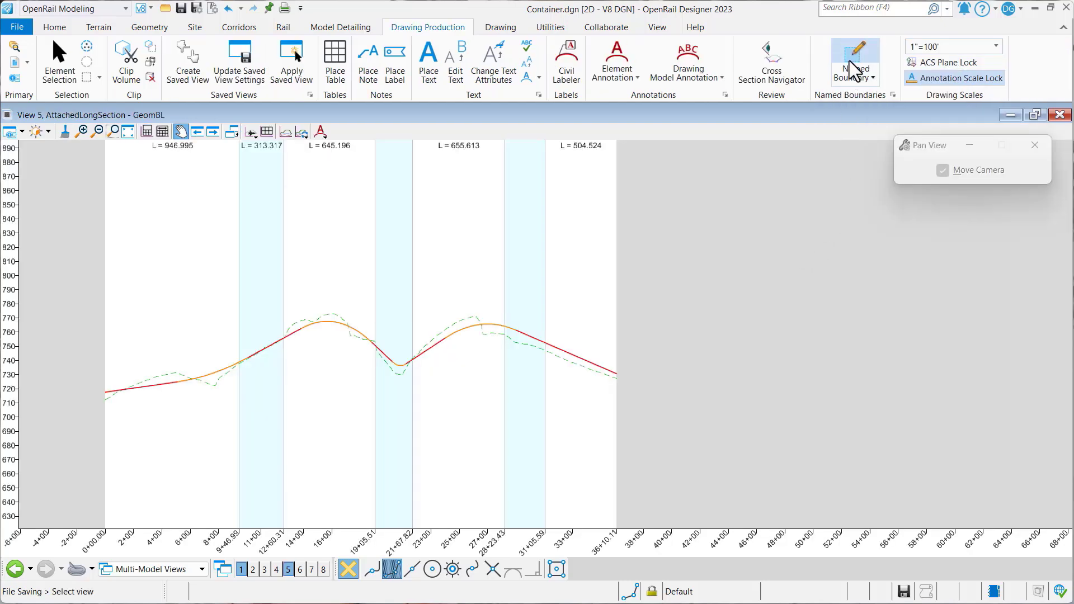
pyautogui.click(853, 52)
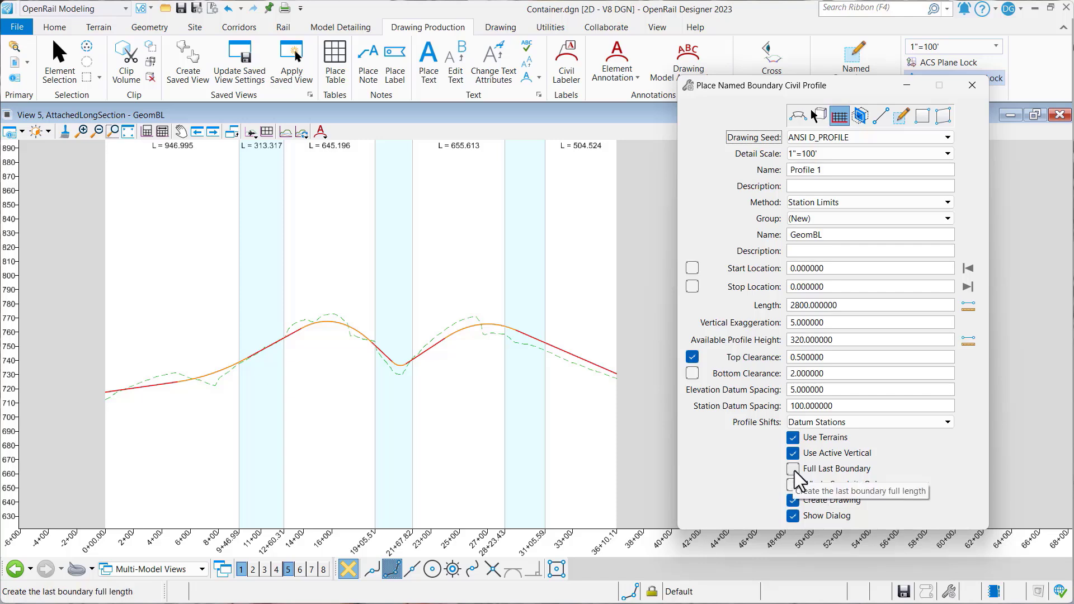
pyautogui.click(793, 468)
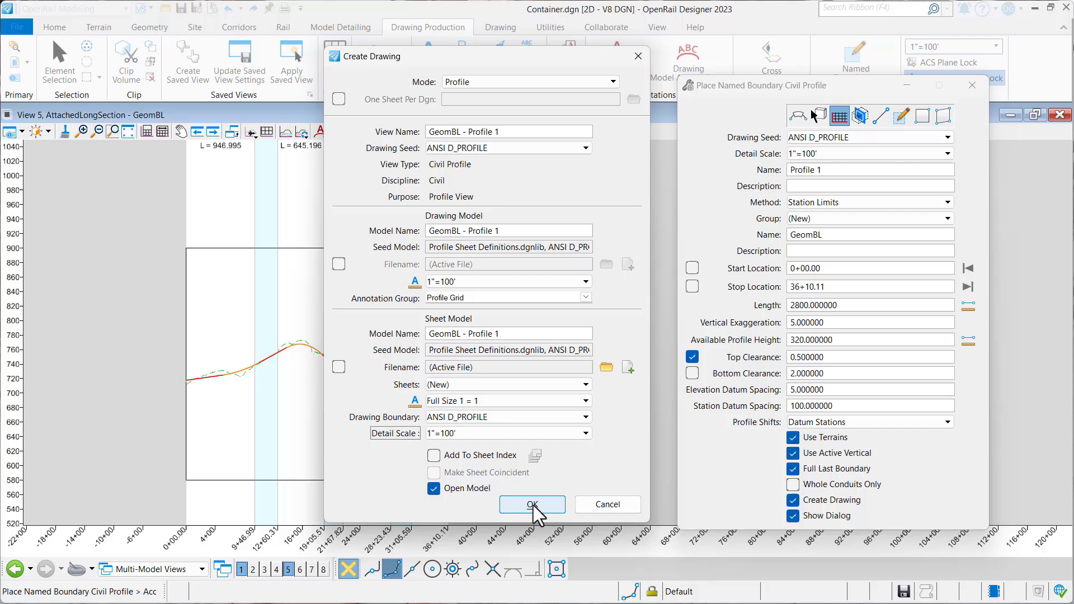
pyautogui.click(532, 505)
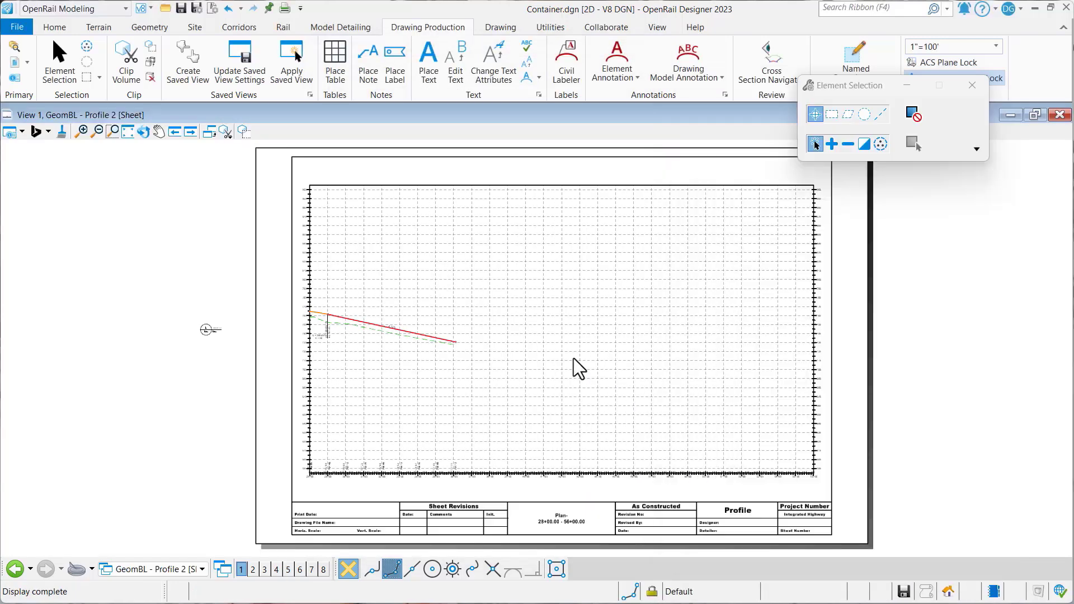
pyautogui.click(523, 360)
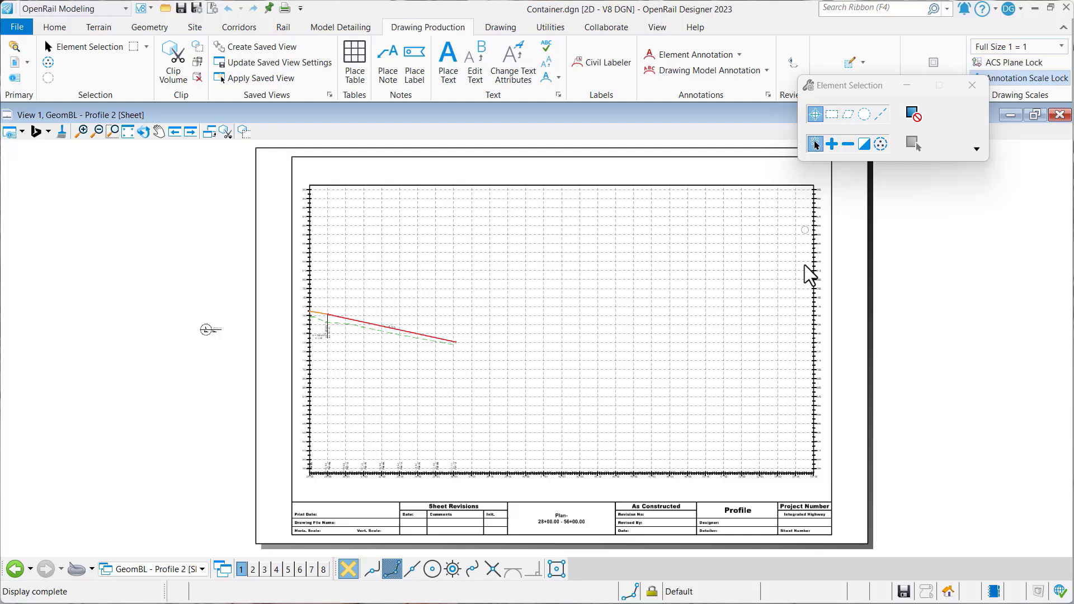
pyautogui.moveTo(972, 290)
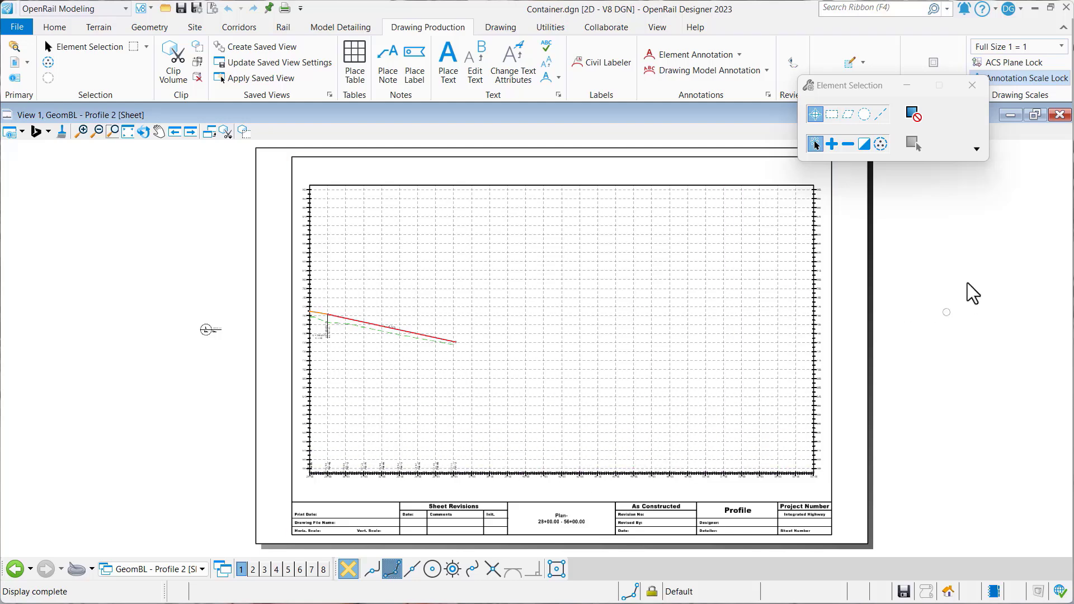
pyautogui.moveTo(951, 291)
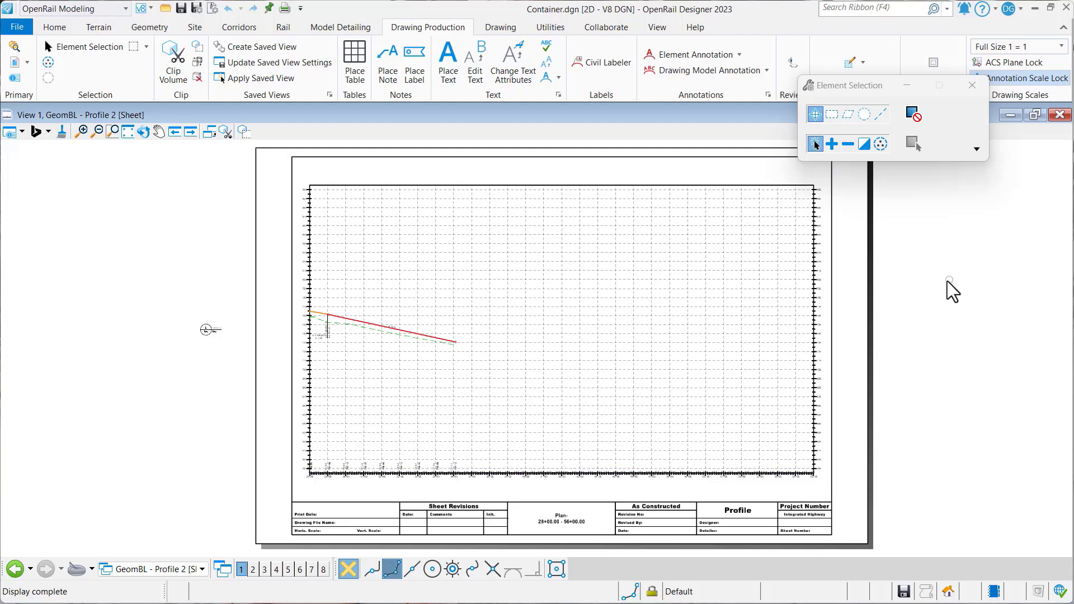